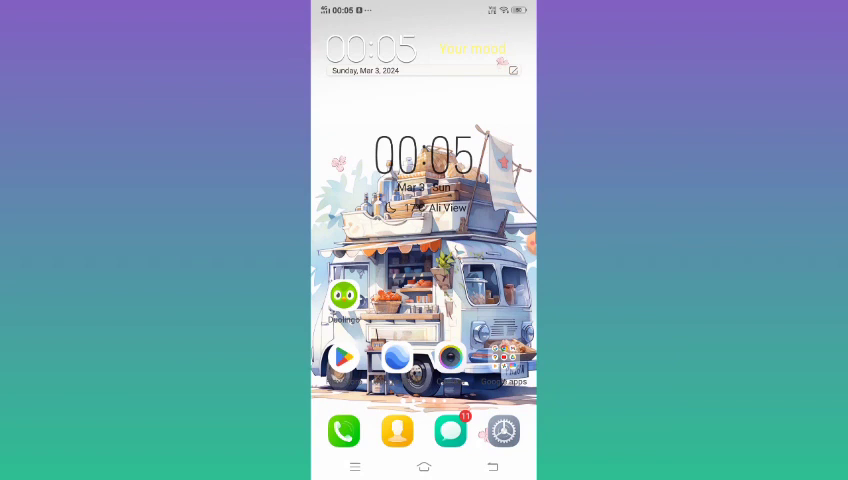
# Open Settings from the home screen and go into More settings
pyautogui.click(504, 432)
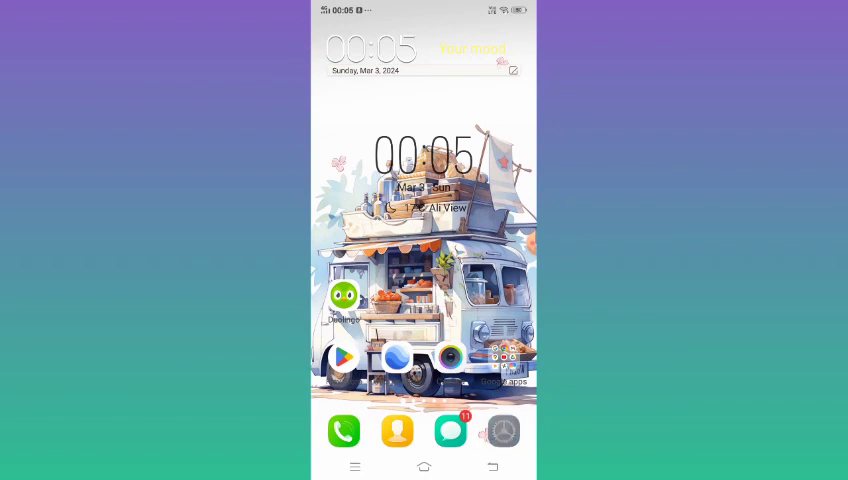
pyautogui.click(502, 432)
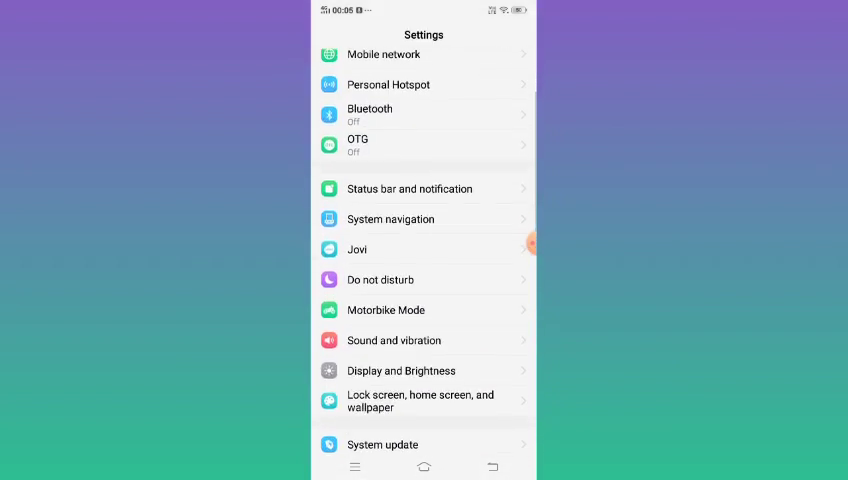
pyautogui.scroll(-3)
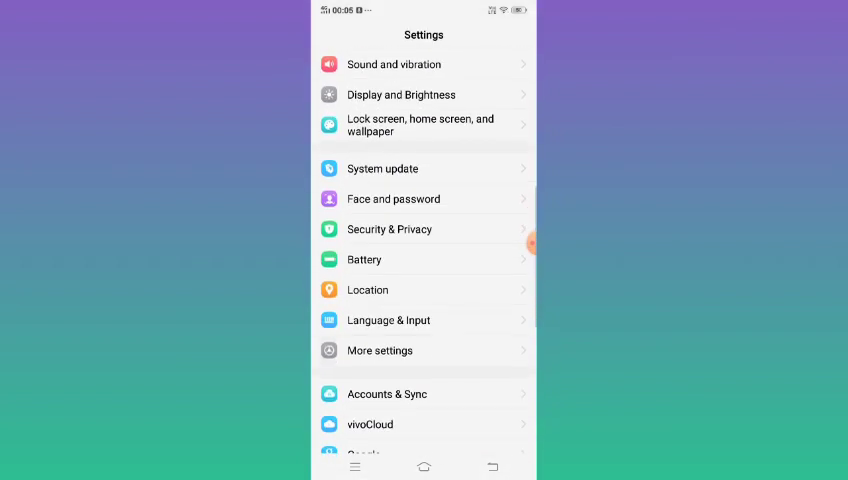
pyautogui.click(380, 350)
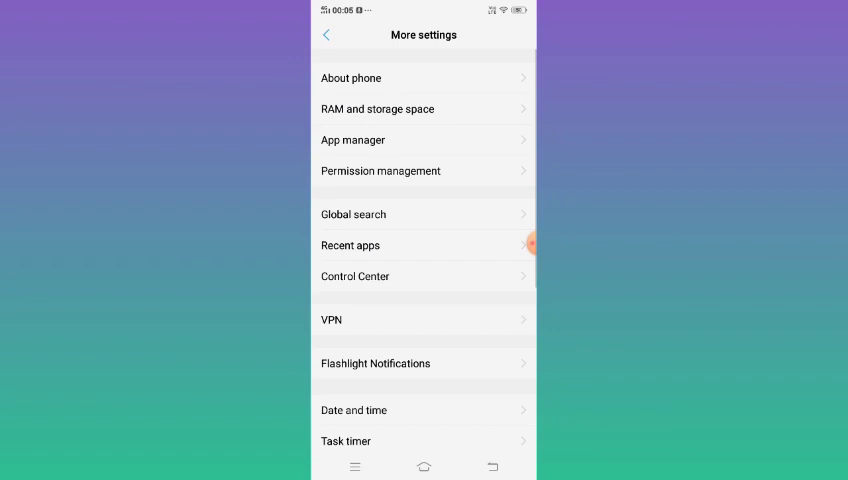
# Open App manager and scroll the installed apps list to find Duolingo
pyautogui.click(424, 140)
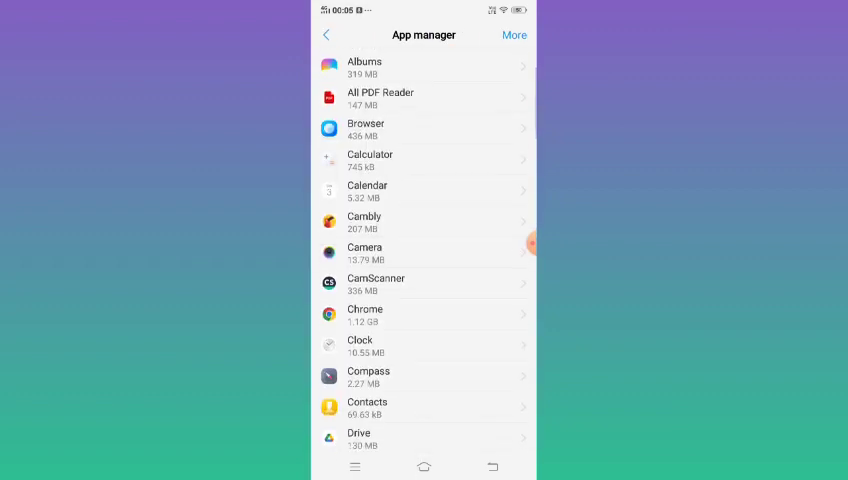
pyautogui.scroll(-3)
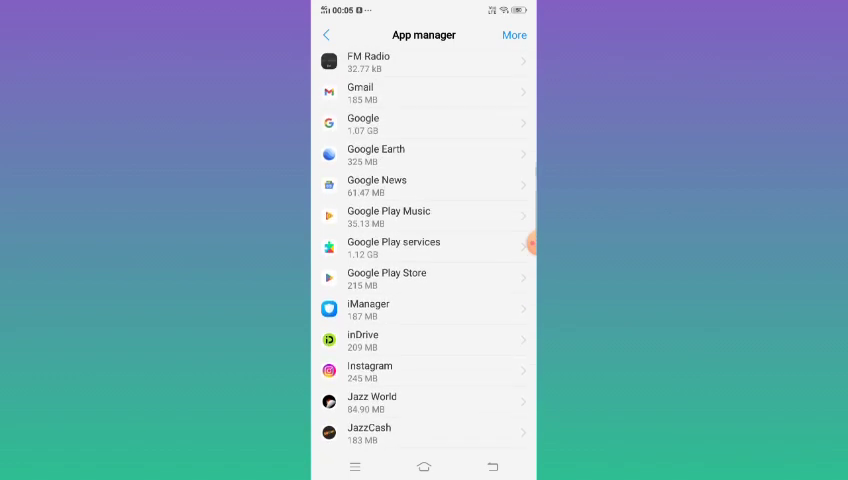
pyautogui.scroll(-3)
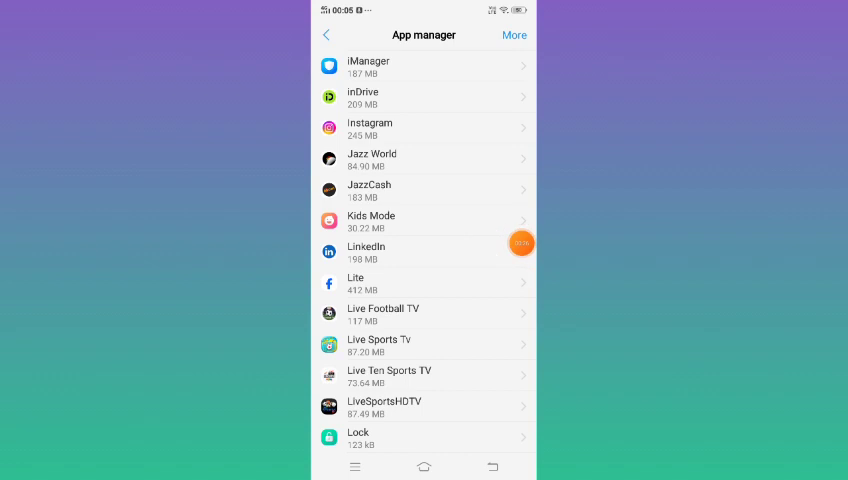
pyautogui.scroll(-3)
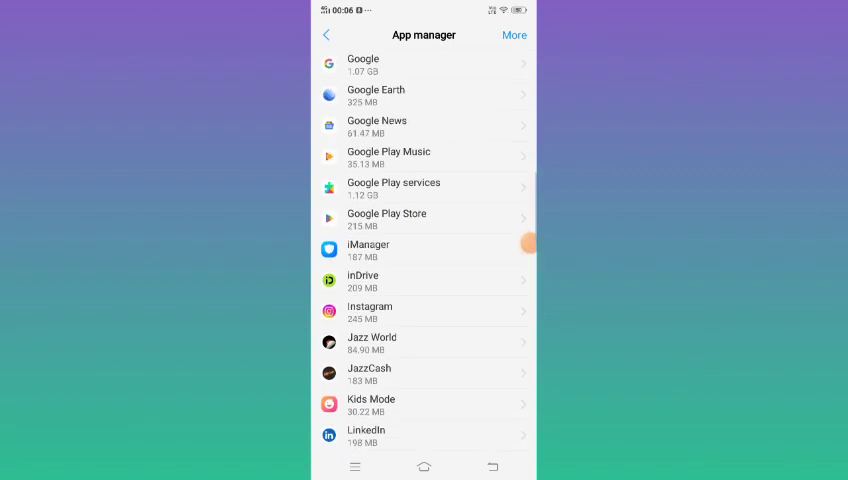
pyautogui.scroll(3)
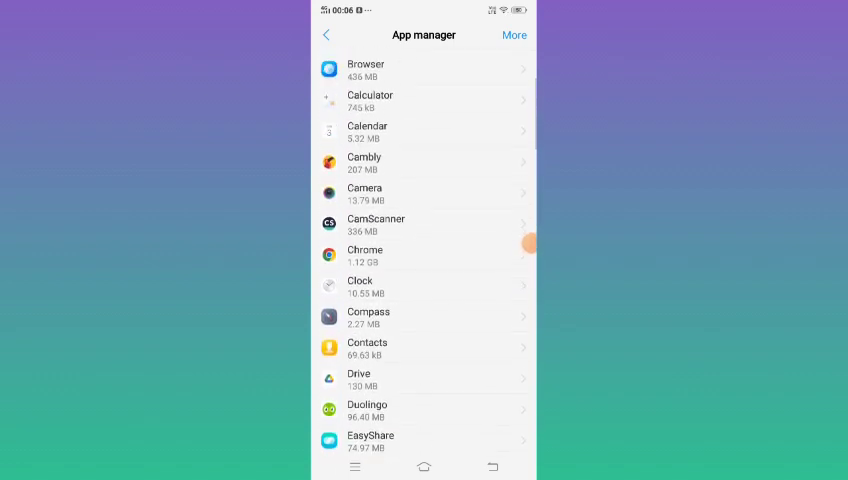
pyautogui.scroll(-3)
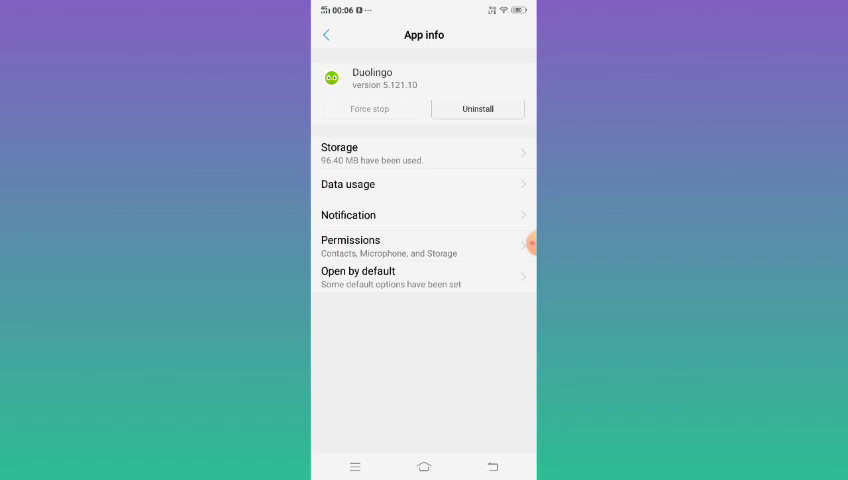
# Clear Duolingo's stored data and cache under Storage, then start uninstalling Duolingo
pyautogui.click(424, 152)
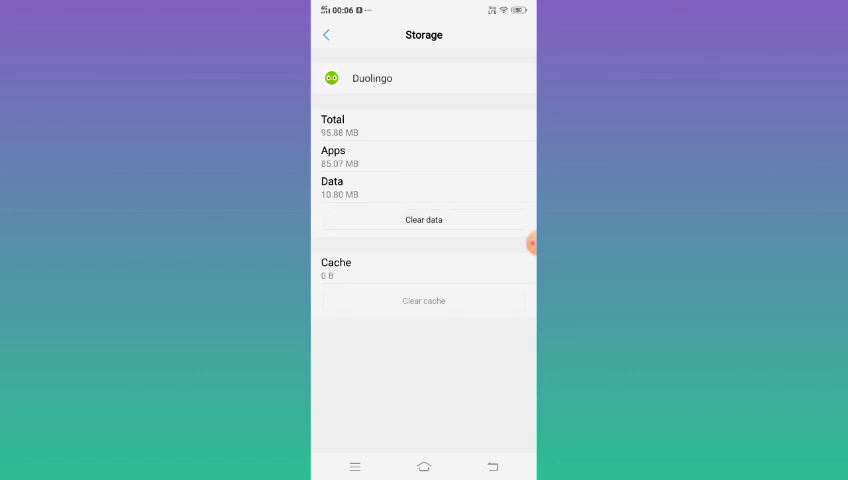
pyautogui.click(424, 220)
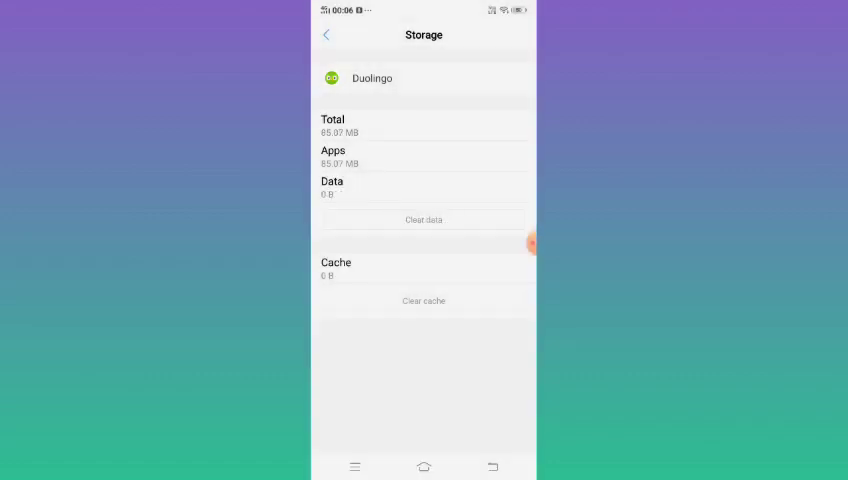
pyautogui.click(520, 244)
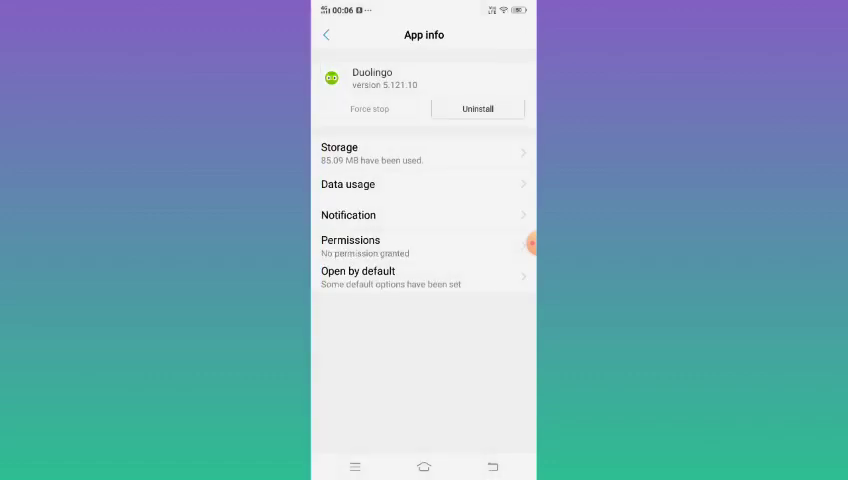
pyautogui.click(476, 108)
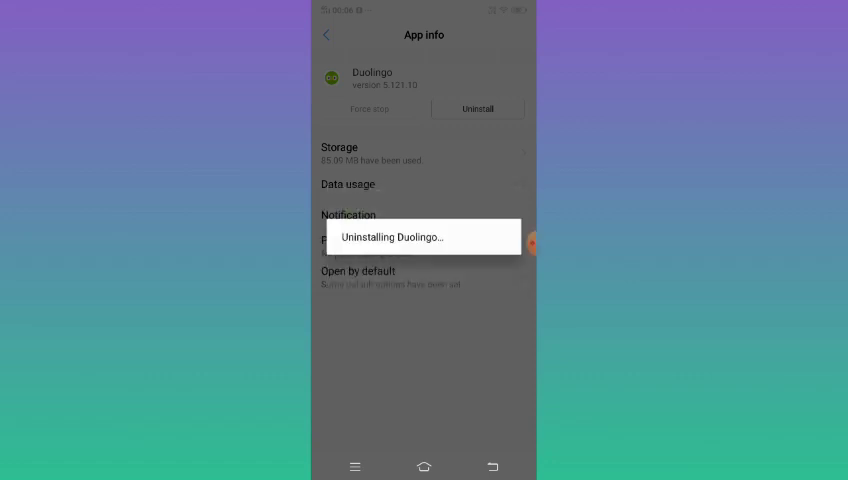